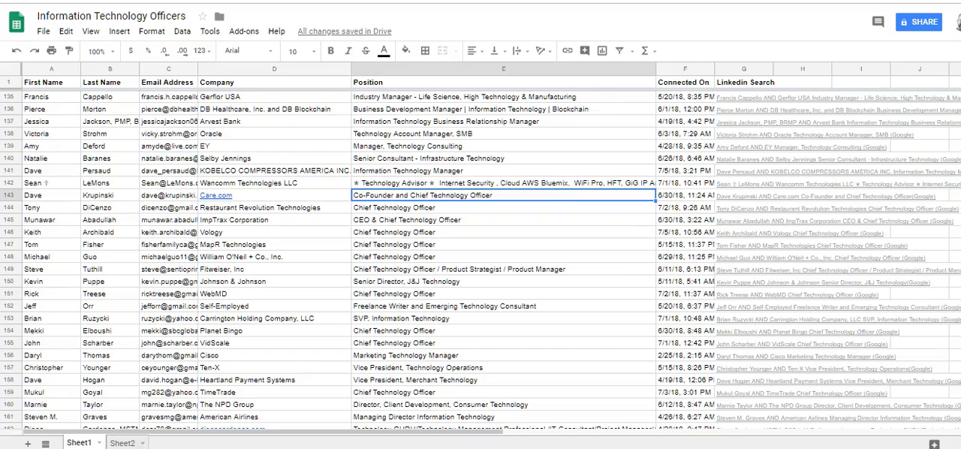
mouse_move(279, 156)
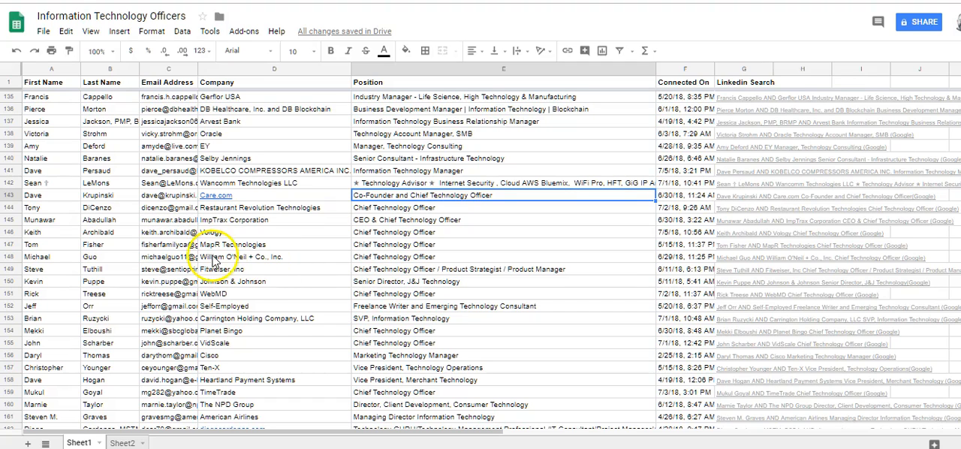
mouse_move(159, 287)
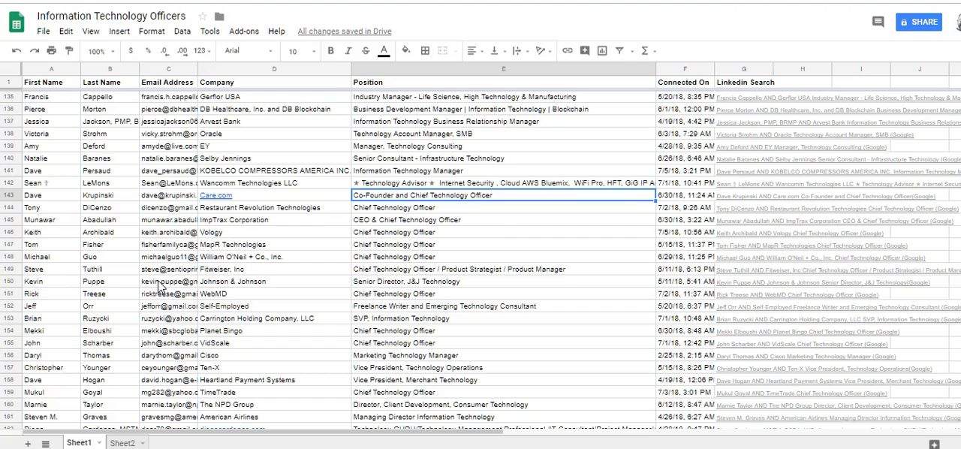
mouse_move(532, 120)
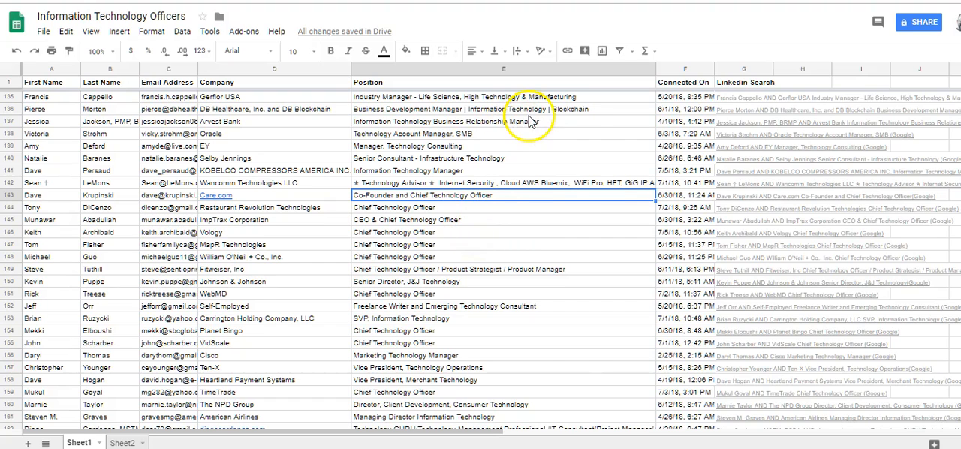
mouse_move(483, 348)
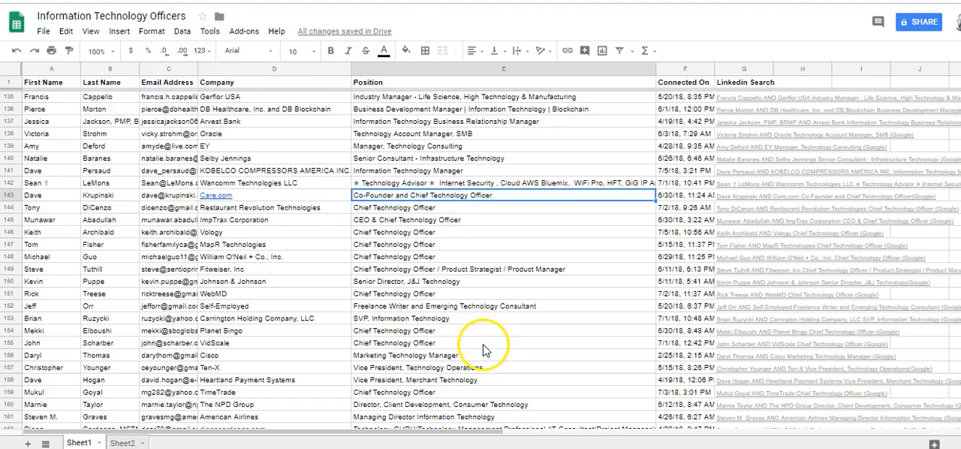
mouse_move(743, 300)
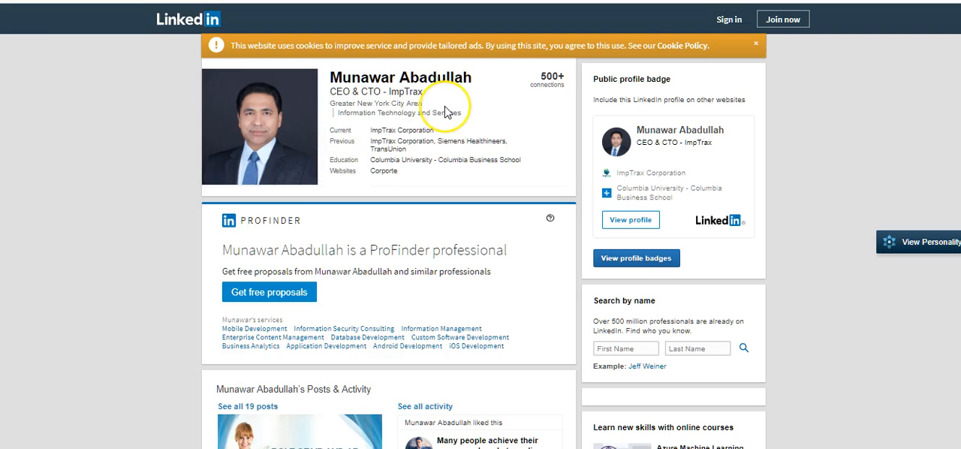
mouse_move(334, 105)
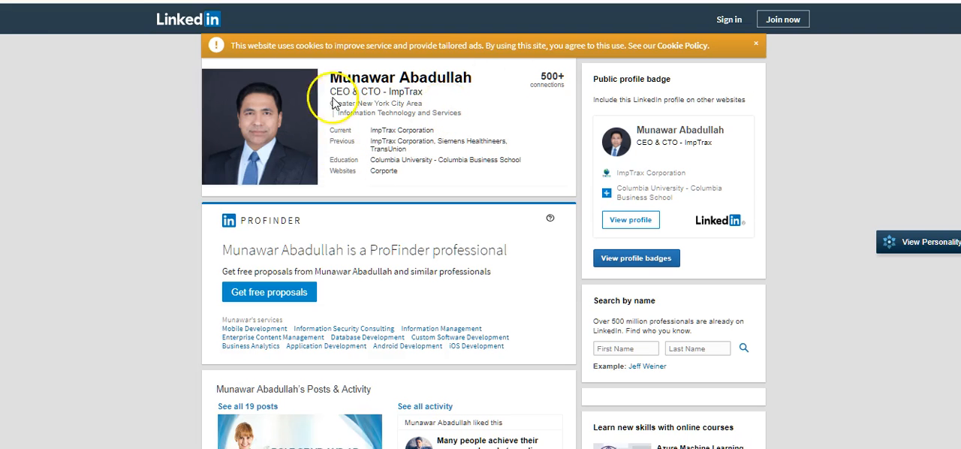